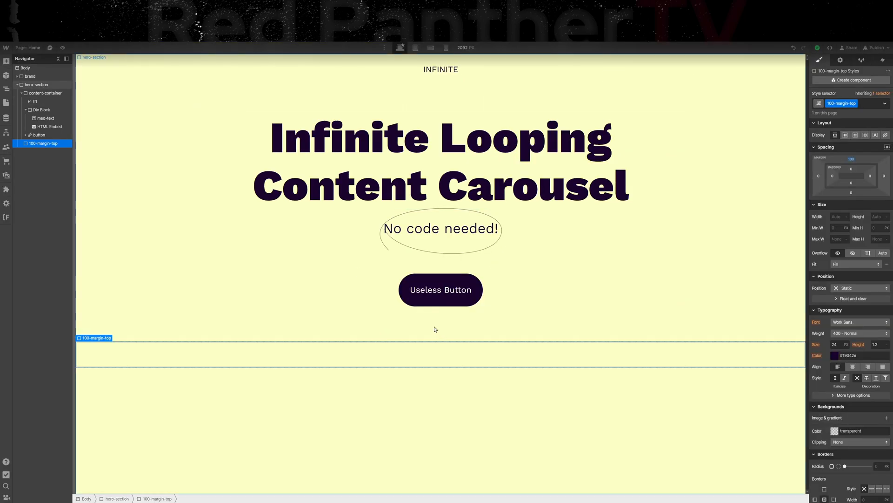
mouse_move(402, 353)
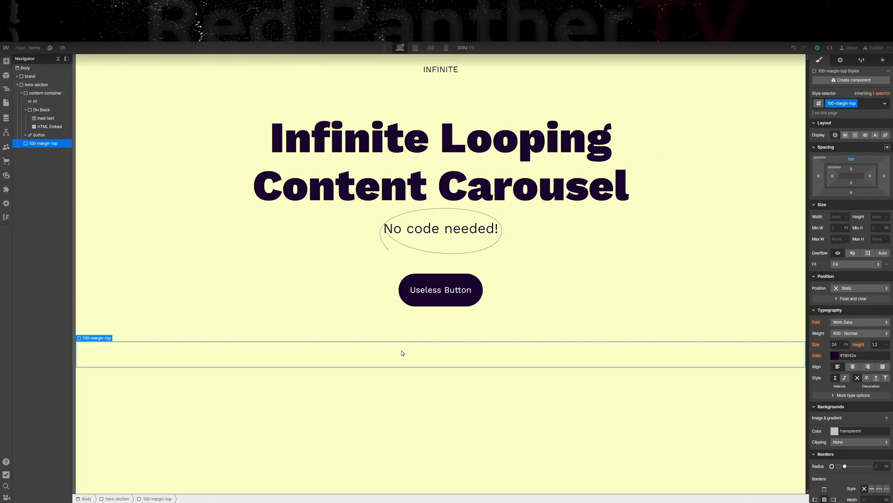
mouse_move(420, 351)
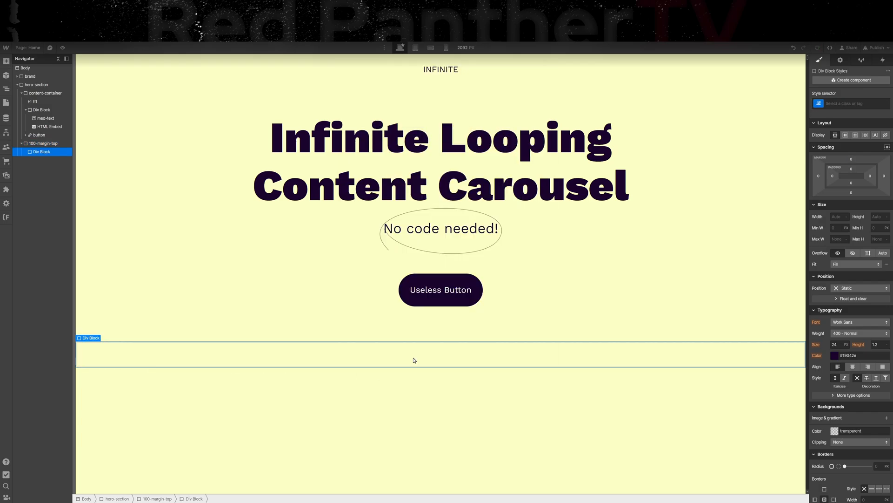
Nest a carousel-container div in 100-margin-top with a logo-container div inside it
type("car")
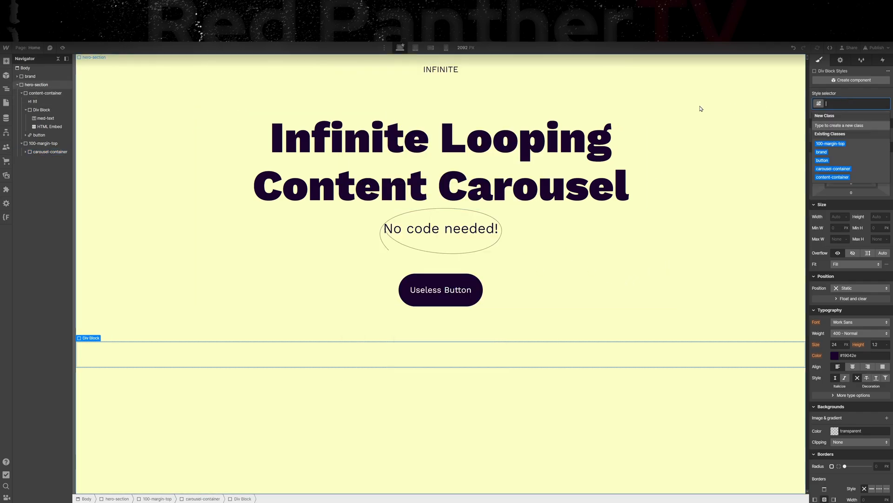
type("logo-container")
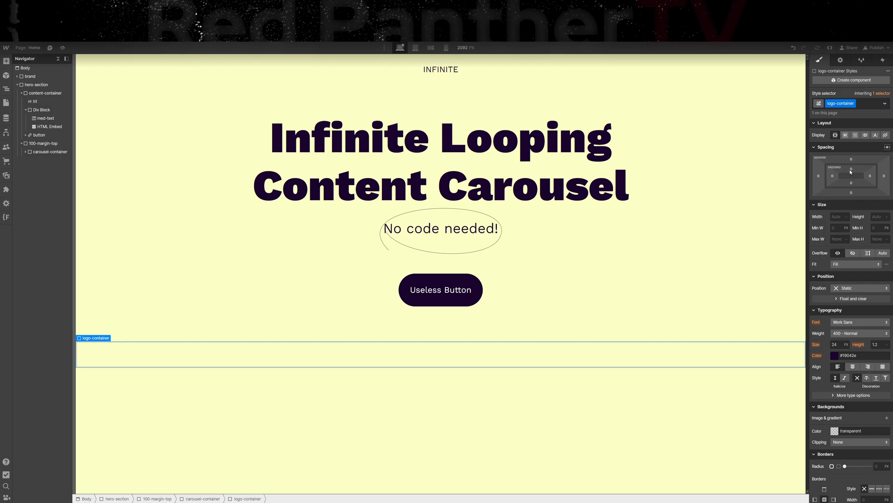
Colour logo-container black and drop an Image element inside it
left_click(852, 176)
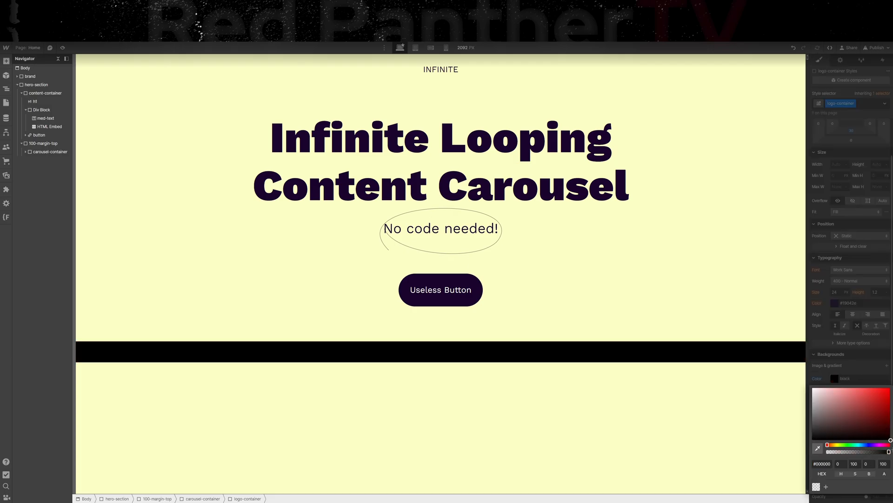
left_click(440, 352)
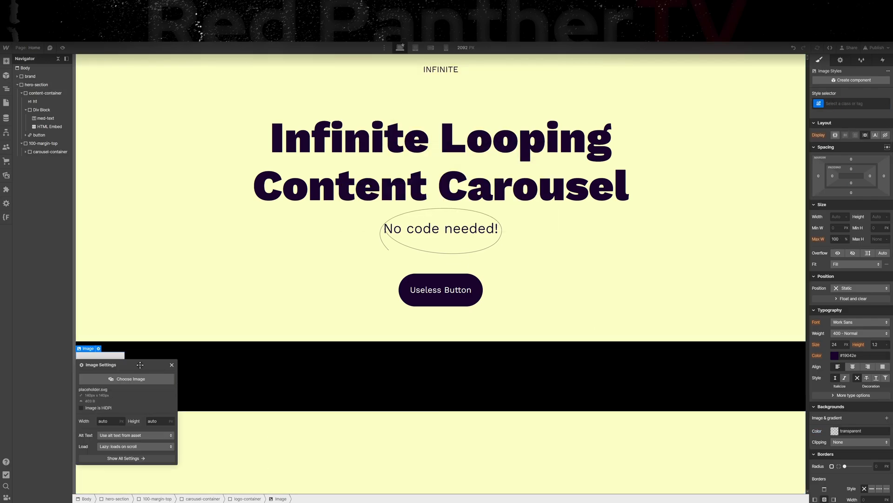
Make five 50px-tall logo-image copies showing logo1–logo5.svg across the strip
left_click(127, 379)
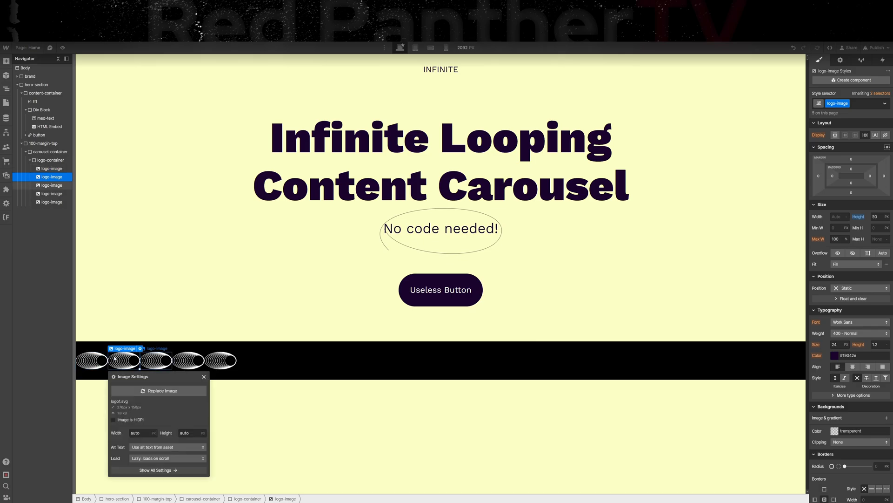
left_click(158, 390)
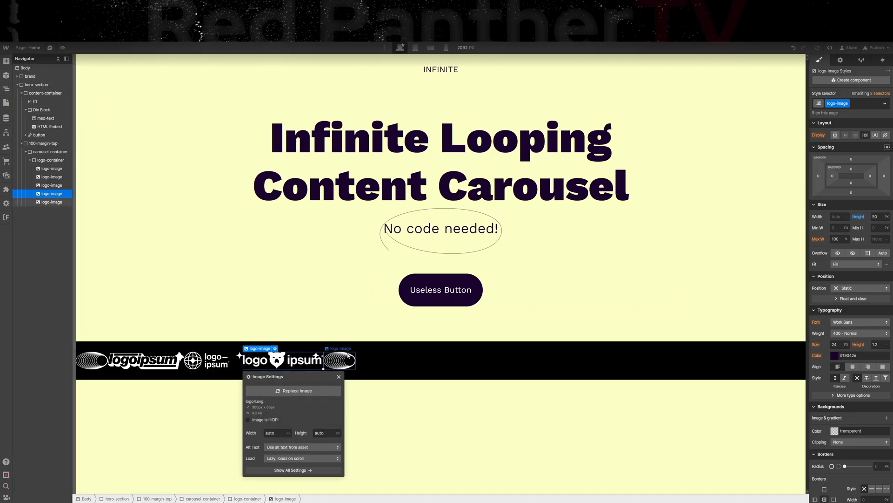
left_click(6, 174)
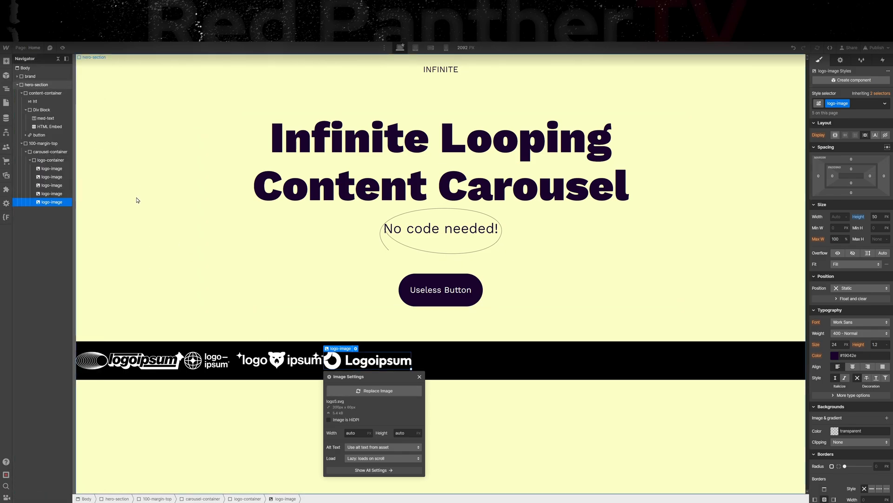
left_click(48, 160)
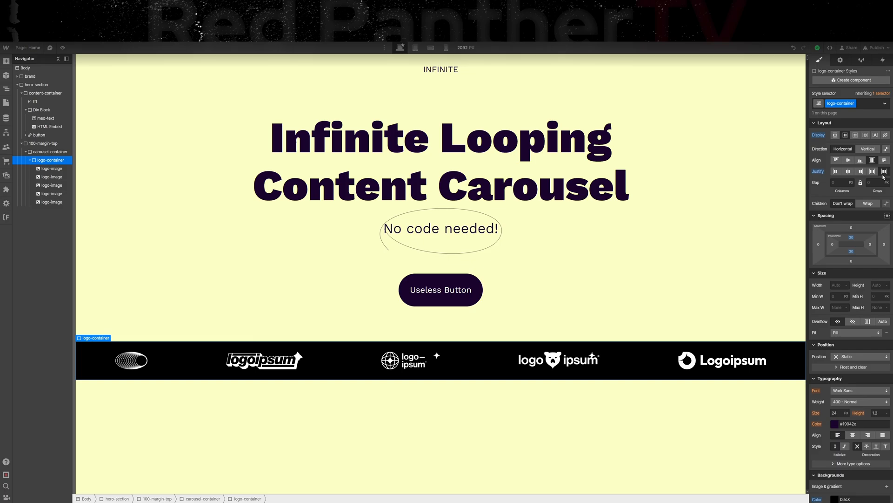
mouse_move(884, 172)
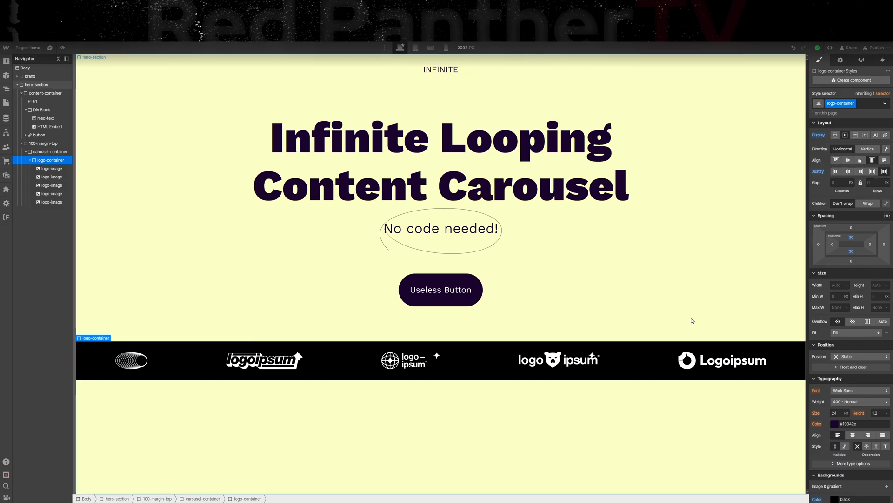
mouse_move(683, 322)
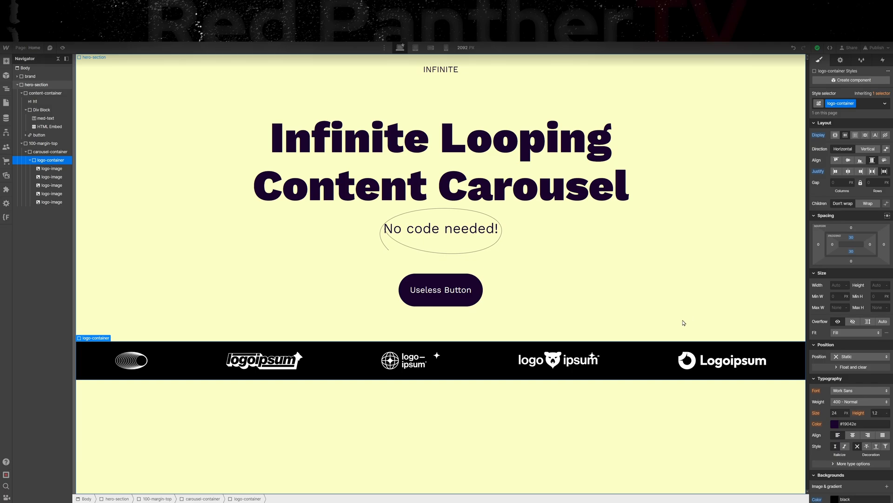
mouse_move(513, 346)
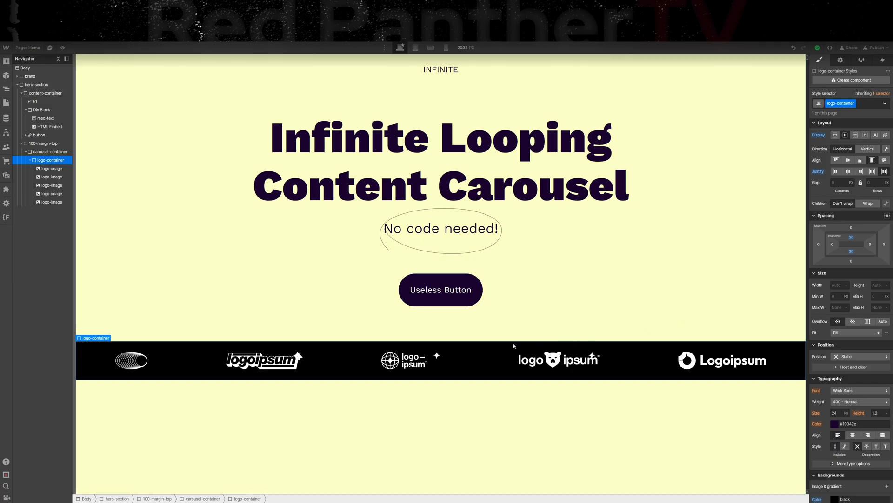
mouse_move(334, 363)
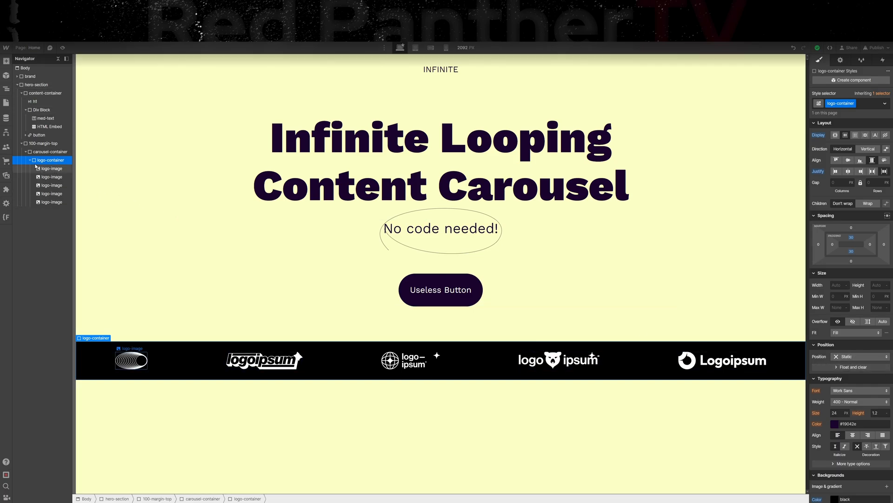
Duplicate logo-container and lay carousel-container out as horizontal Flex
left_click(29, 160)
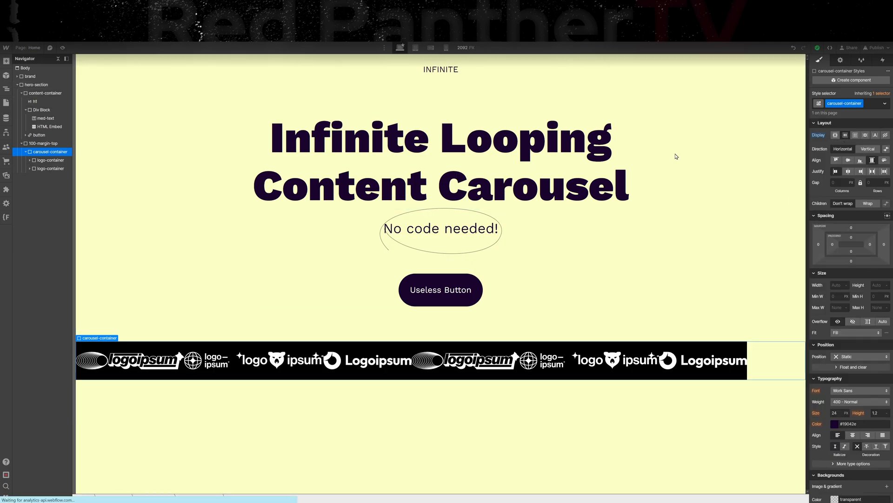
left_click(49, 152)
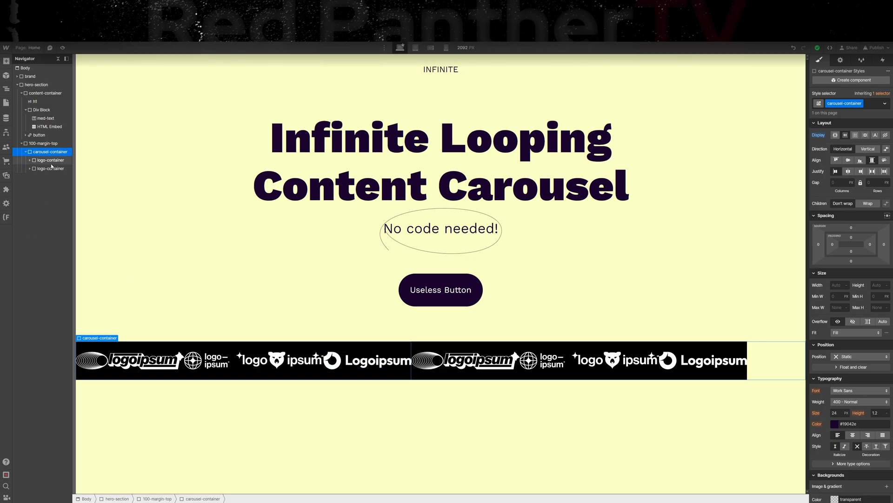
left_click(51, 160)
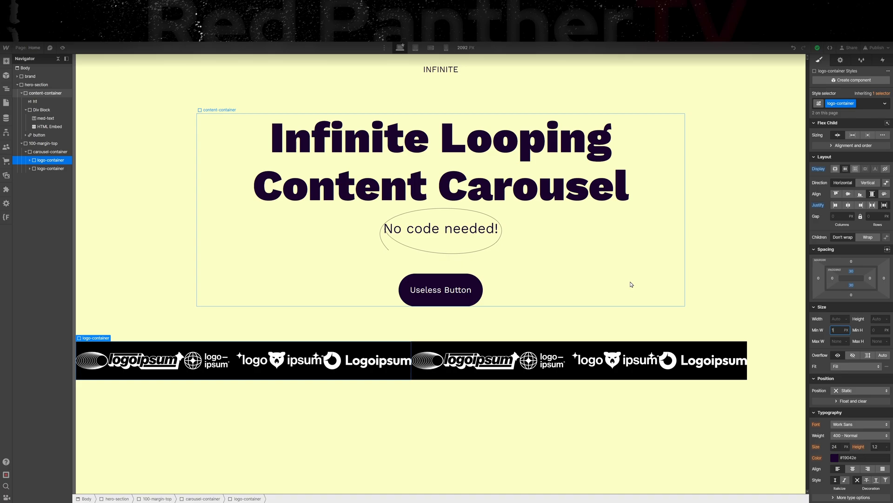
Give logo-container a Min W of 100% so its row spans the strip
type("100")
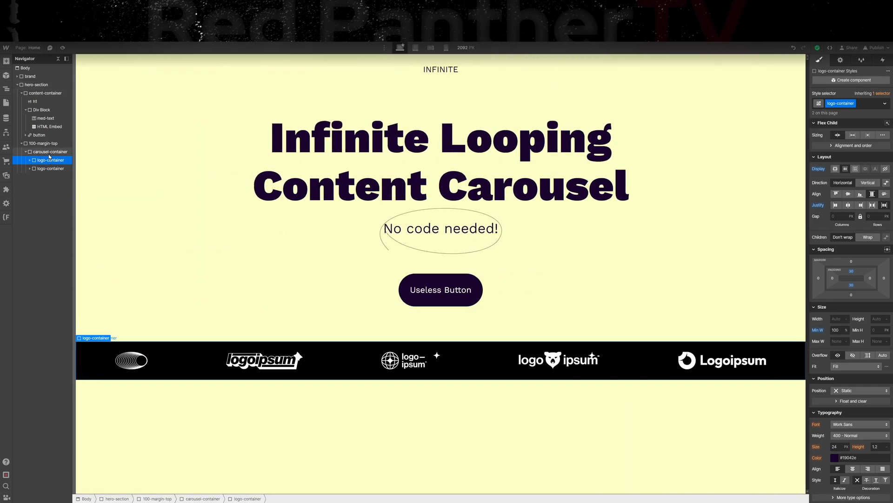
Set carousel-container Overflow to Hidden so only one logo row shows
left_click(50, 152)
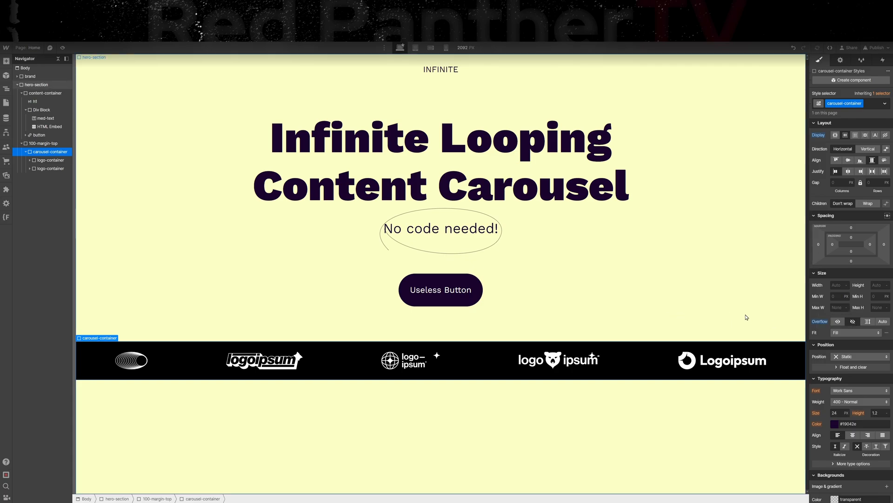
mouse_move(768, 303)
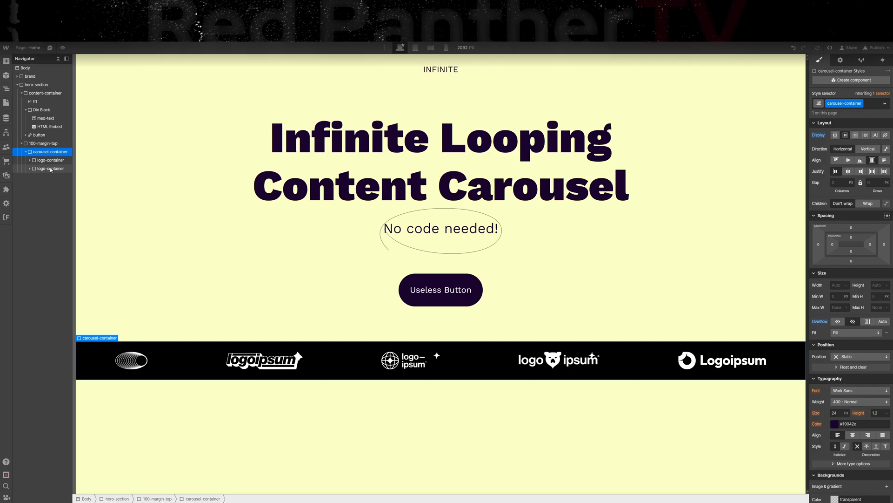
left_click(51, 168)
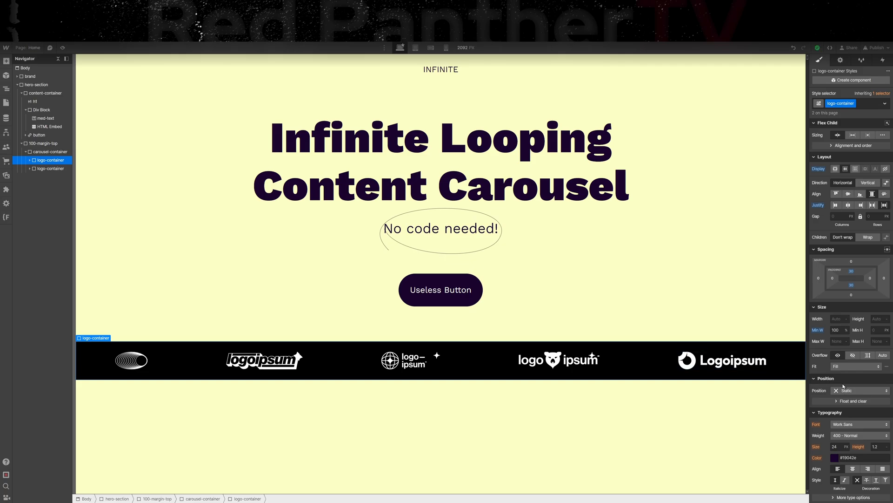
left_click(860, 390)
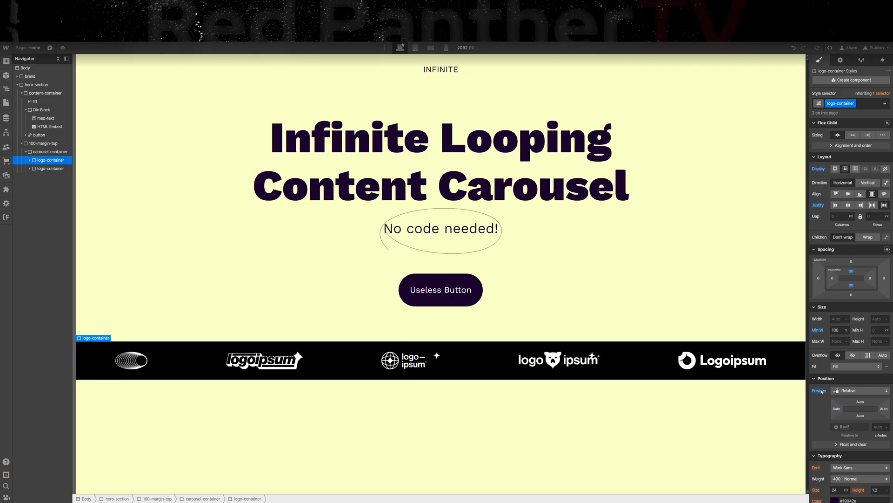
left_click(860, 390)
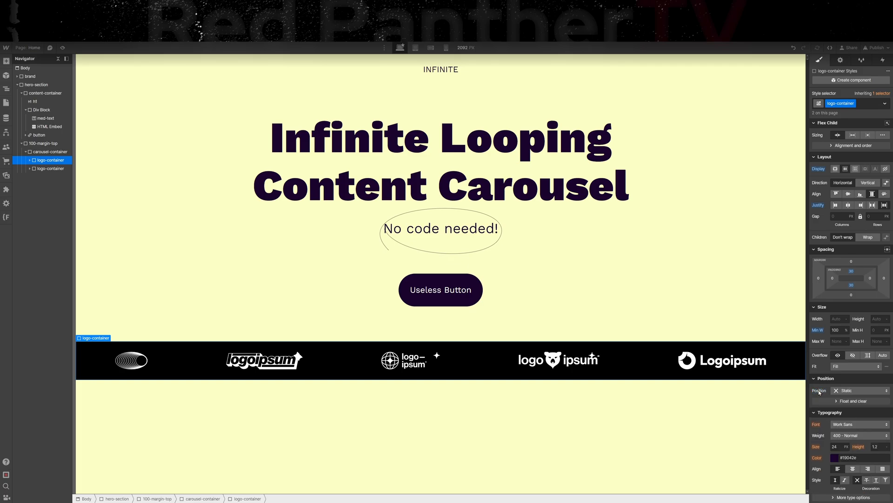
mouse_move(98, 174)
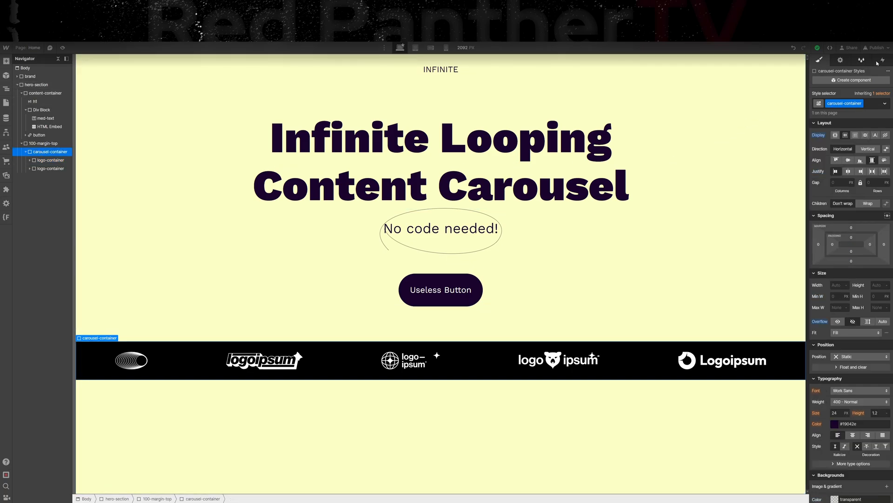
Add a Page load trigger starting a new timed animation renamed Infinite Loop
left_click(884, 59)
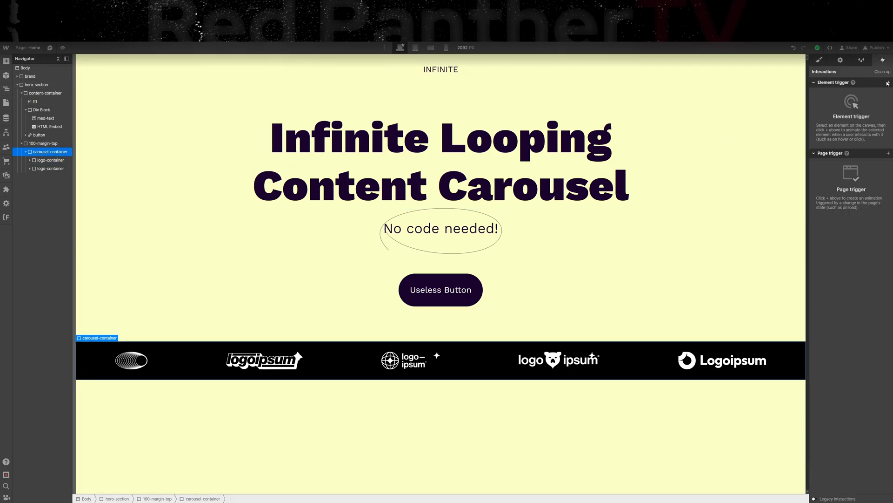
left_click(888, 82)
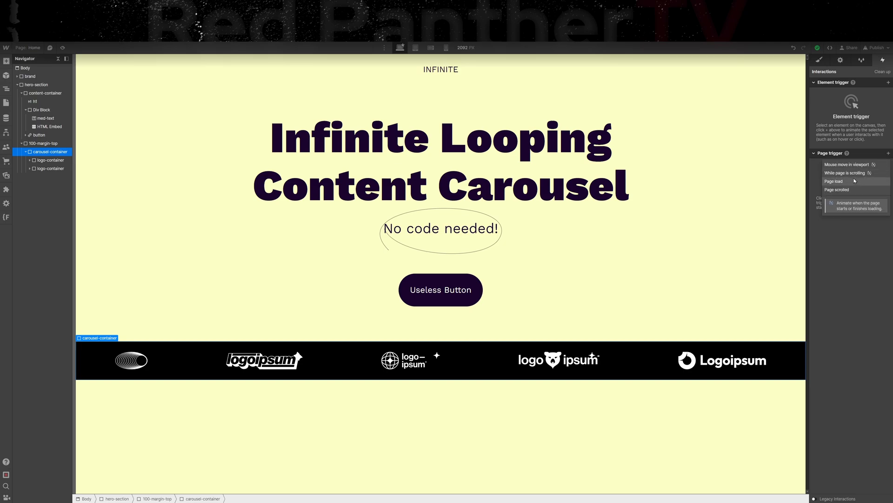
left_click(834, 181)
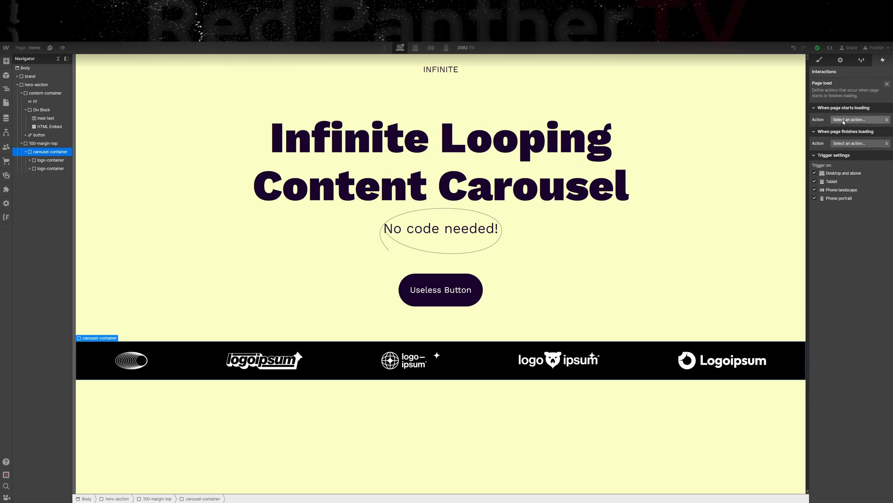
left_click(860, 120)
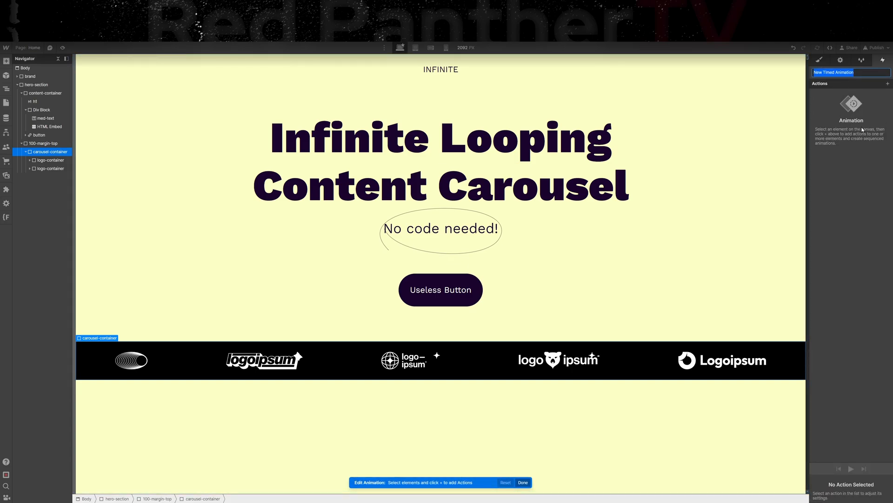
type("Ifinite Loop")
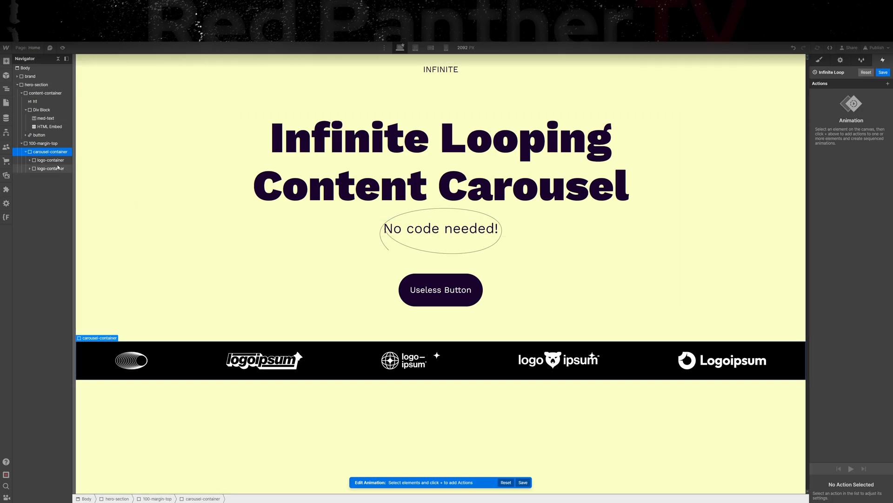
Add a Move action on logo-container: X -100%, Linear, 10 s, affecting the Class
left_click(51, 160)
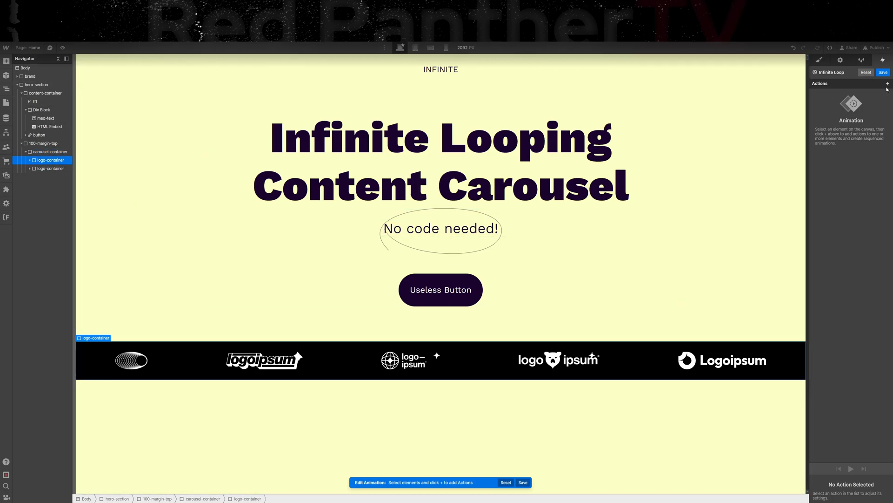
left_click(887, 84)
type("-100")
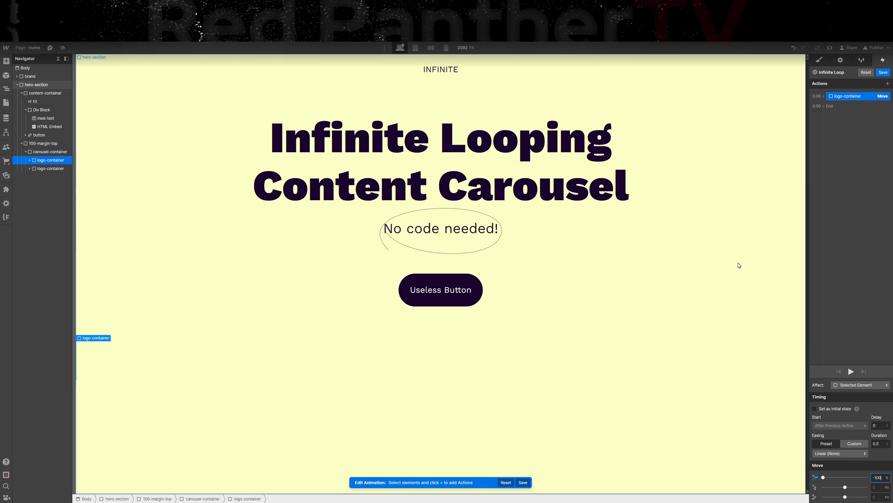
mouse_move(656, 324)
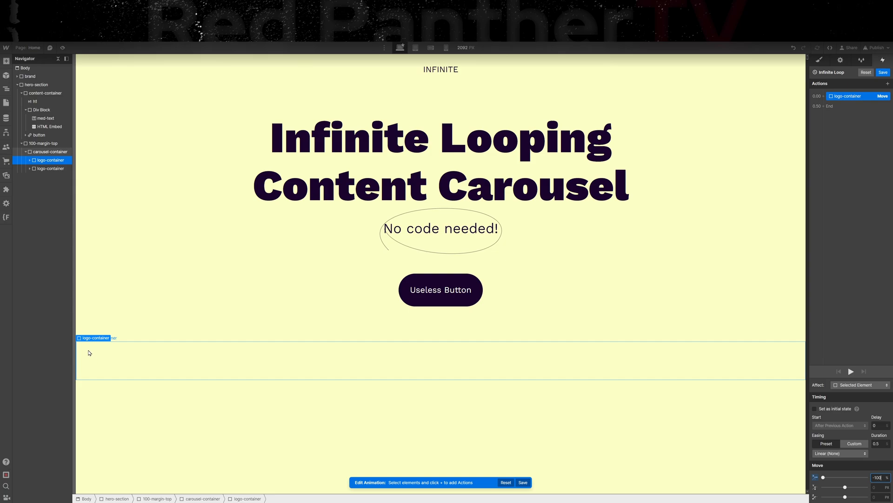
mouse_move(493, 369)
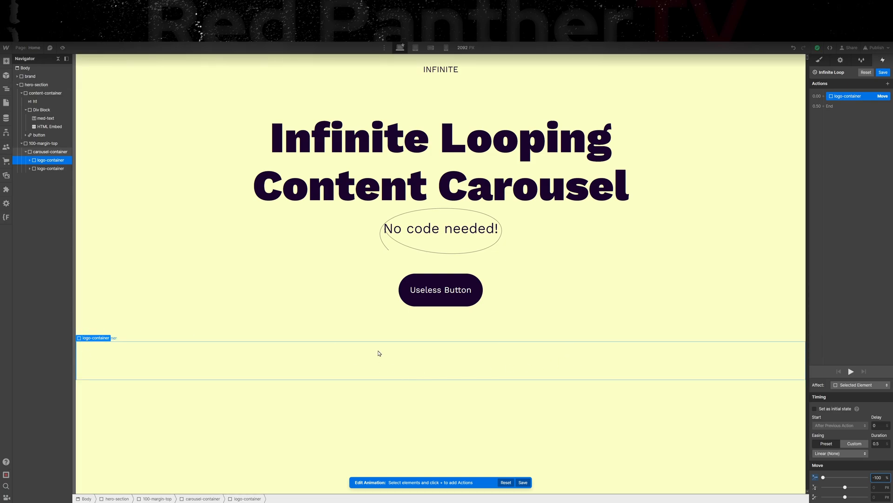
mouse_move(337, 365)
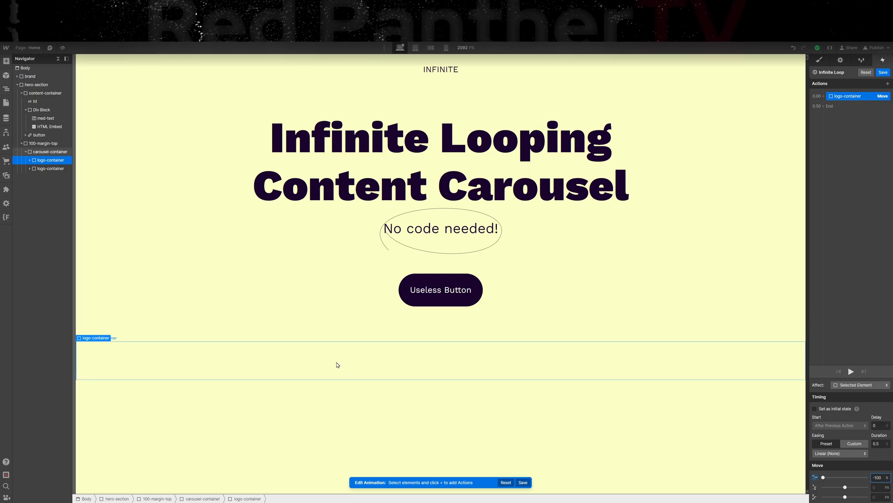
left_click(52, 168)
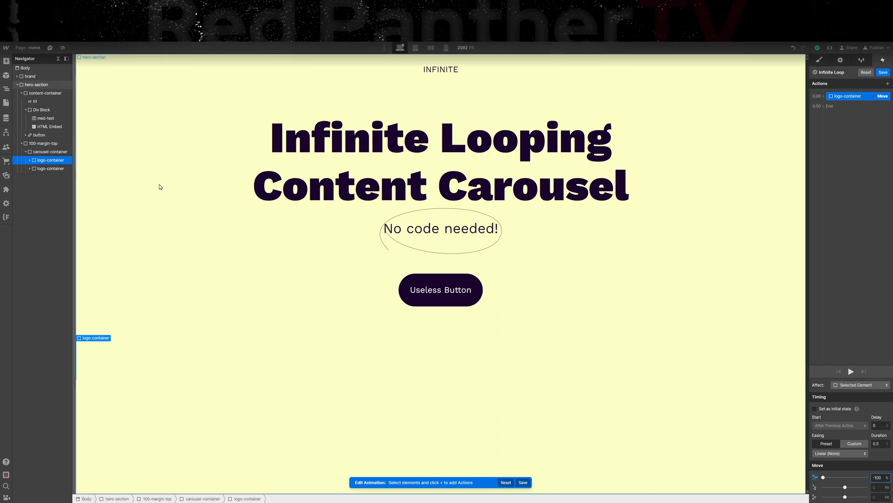
left_click(860, 384)
type("10")
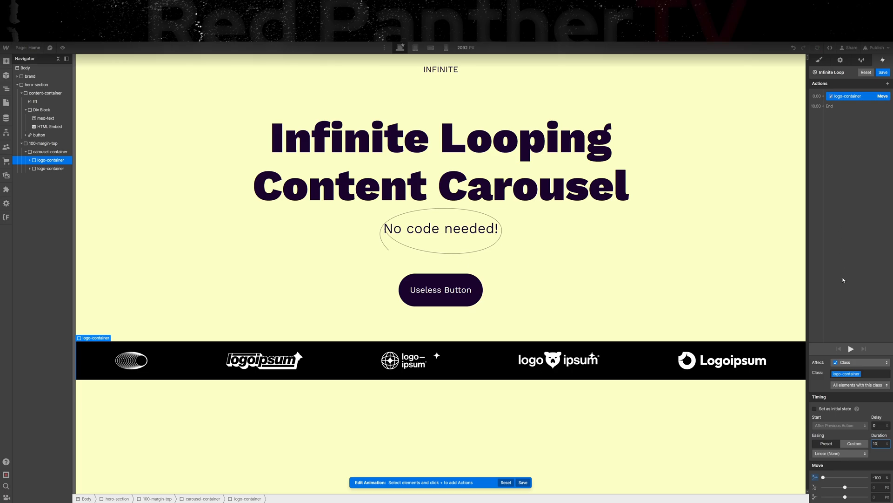
left_click(852, 349)
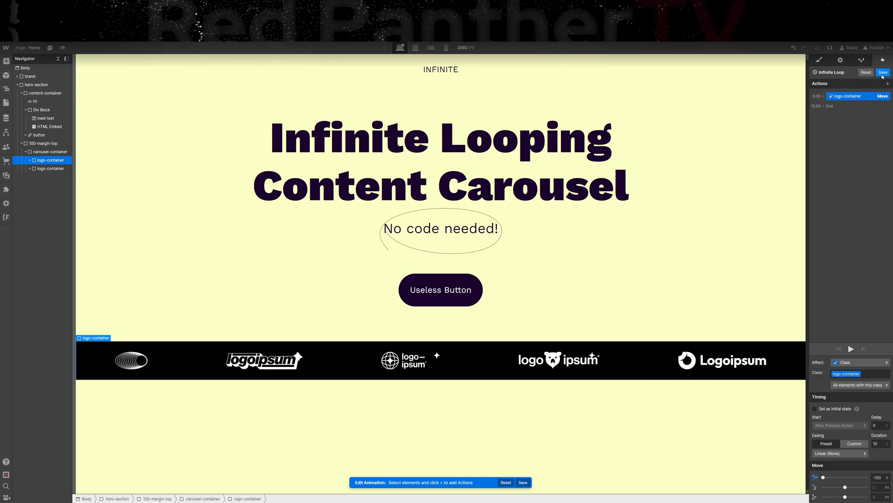
Save Infinite Loop, enable Loop, and add a second Move action on logo-container
left_click(883, 72)
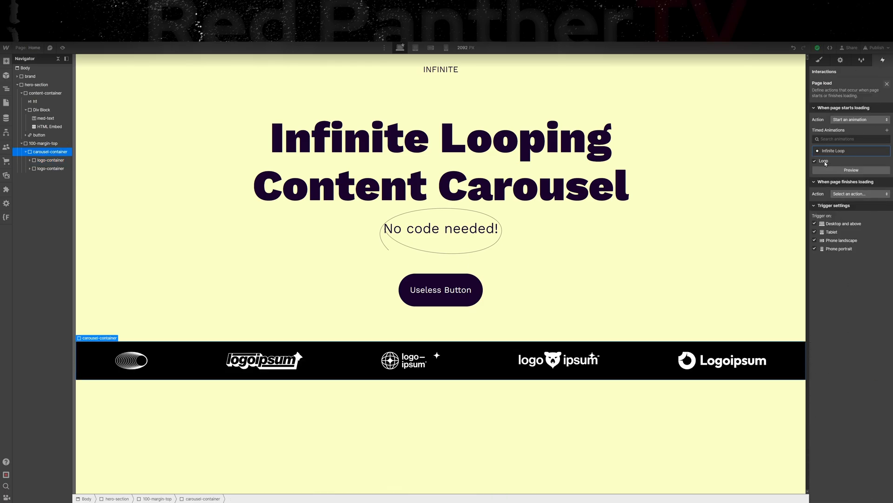
left_click(833, 151)
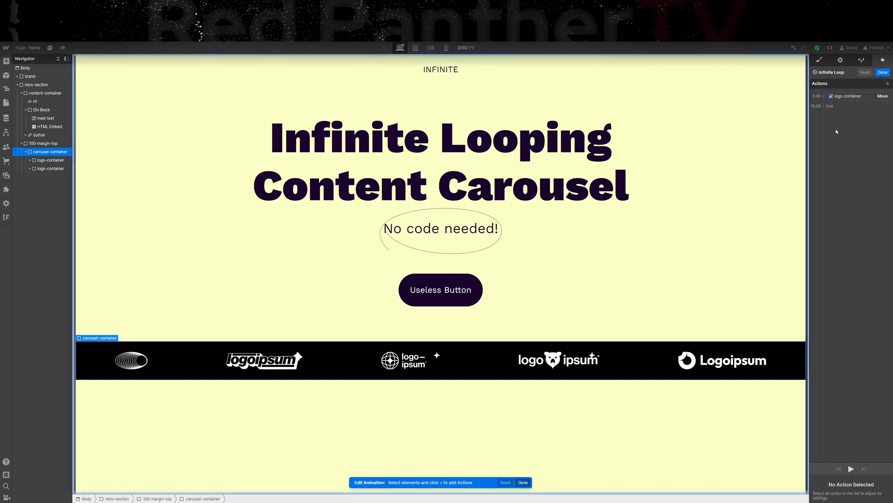
left_click(849, 96)
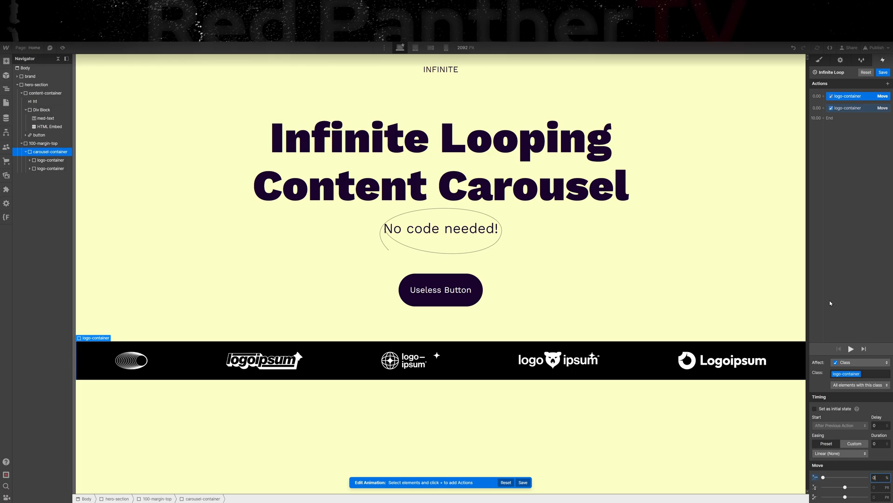
Set the second move to start After Previous Action and preview the looping strip
left_click(849, 108)
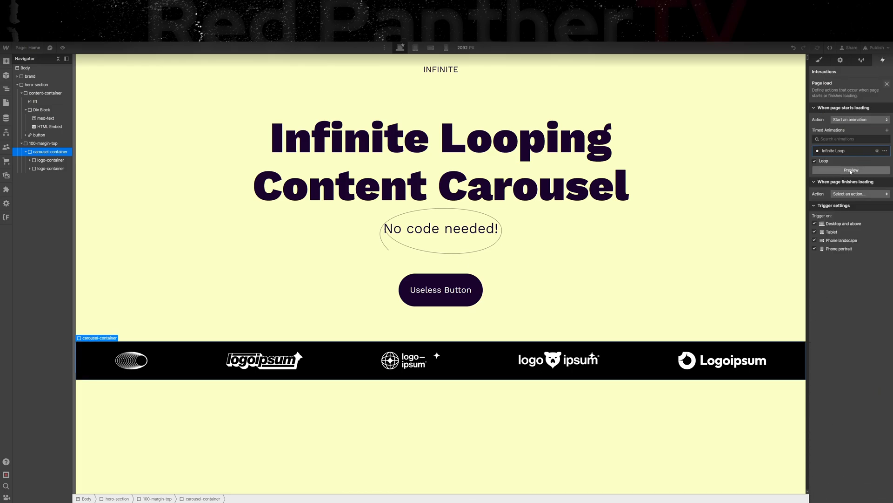
left_click(850, 170)
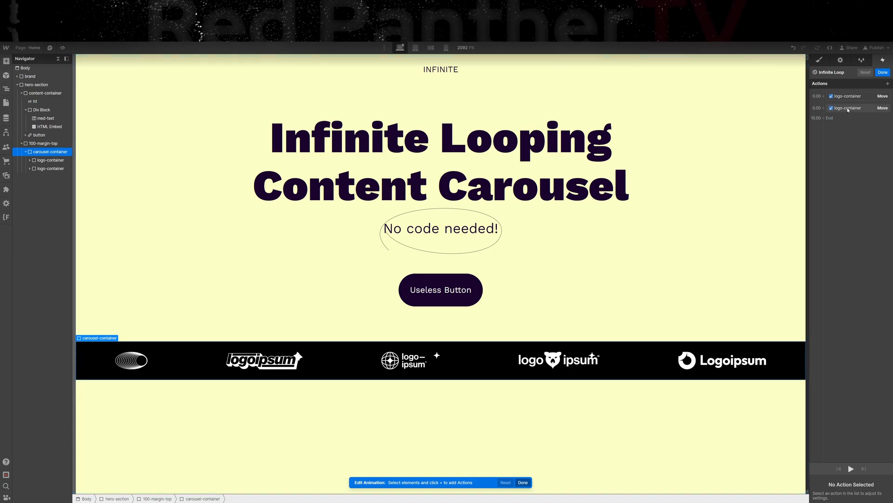
left_click(848, 108)
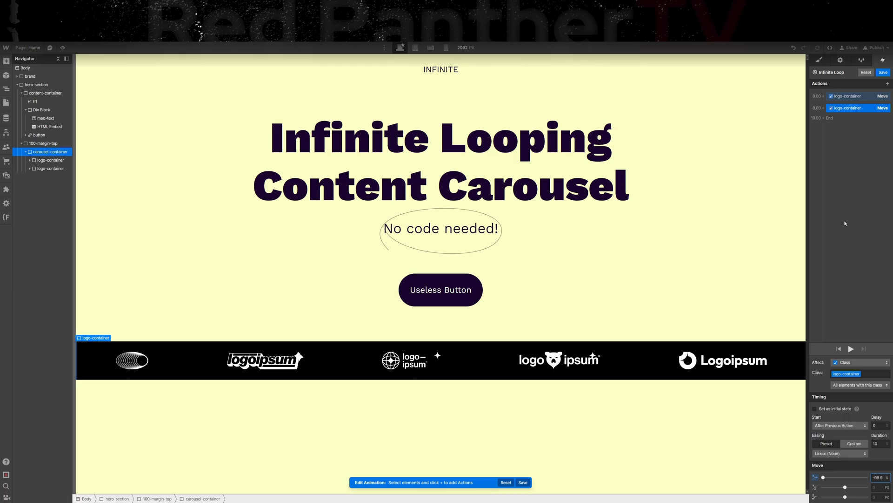
mouse_move(862, 177)
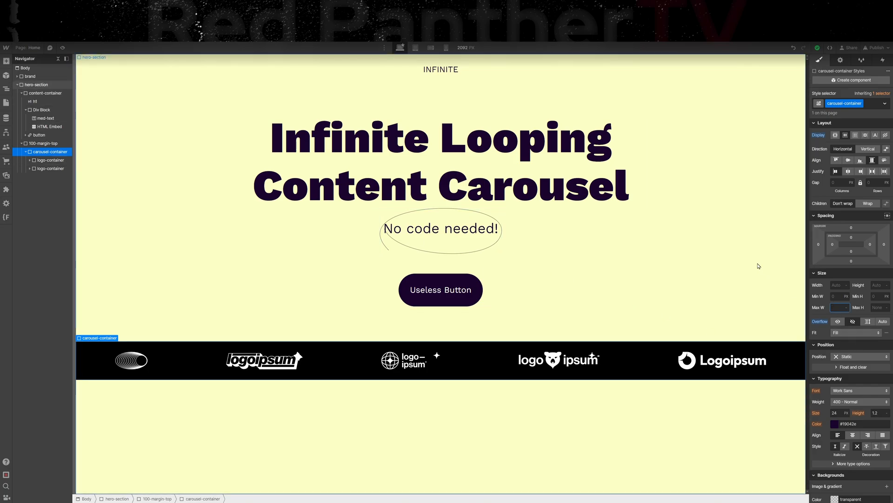
Cap carousel-container Max W with Auto margins and rounded corners, then check at Mobile portrait
type("1200")
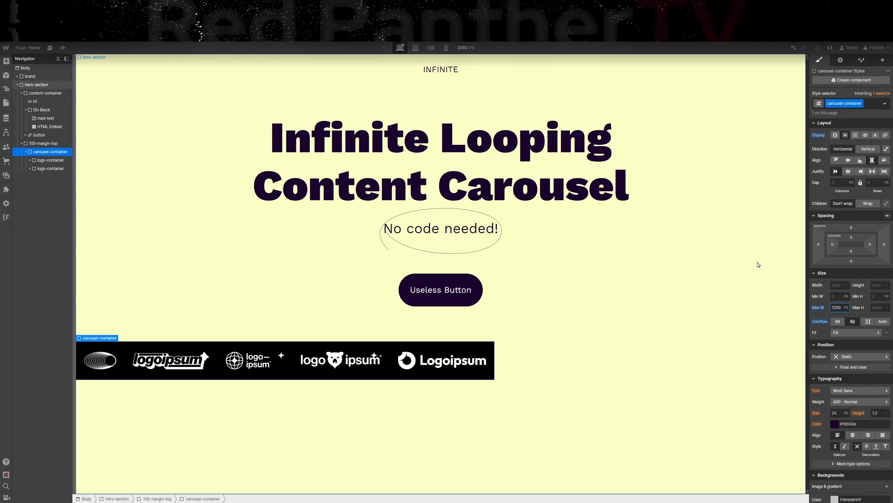
mouse_move(661, 339)
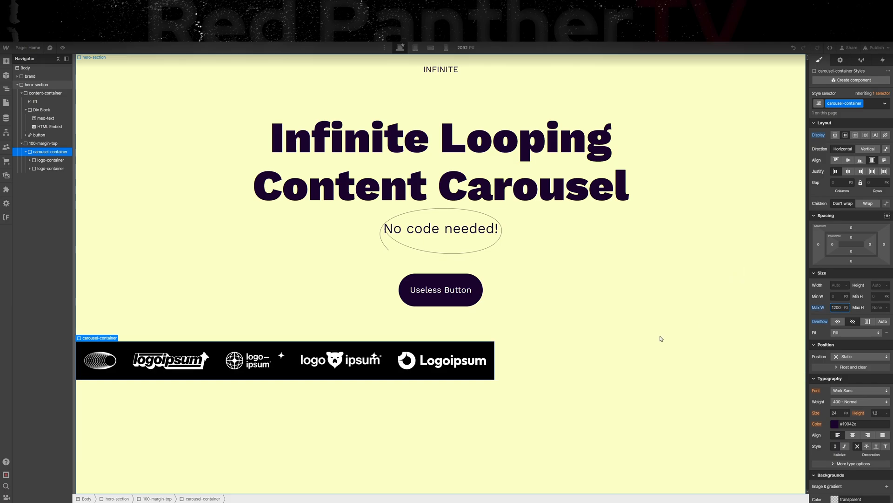
left_click(862, 60)
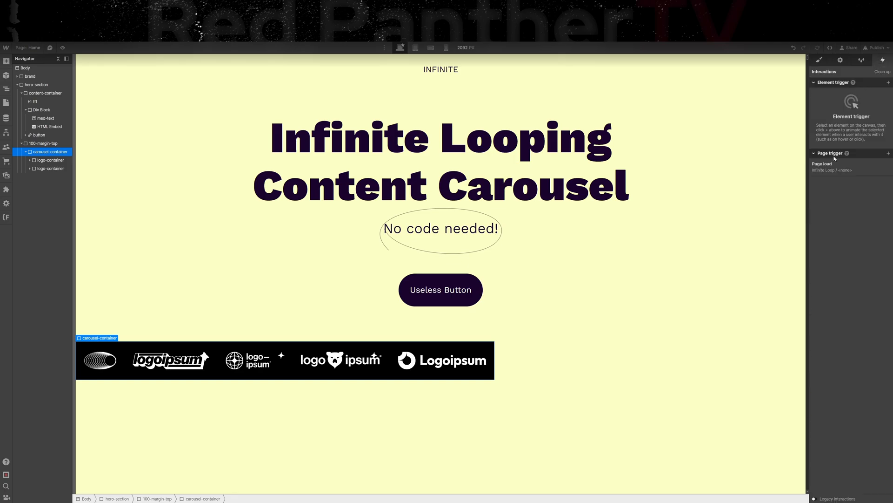
left_click(831, 170)
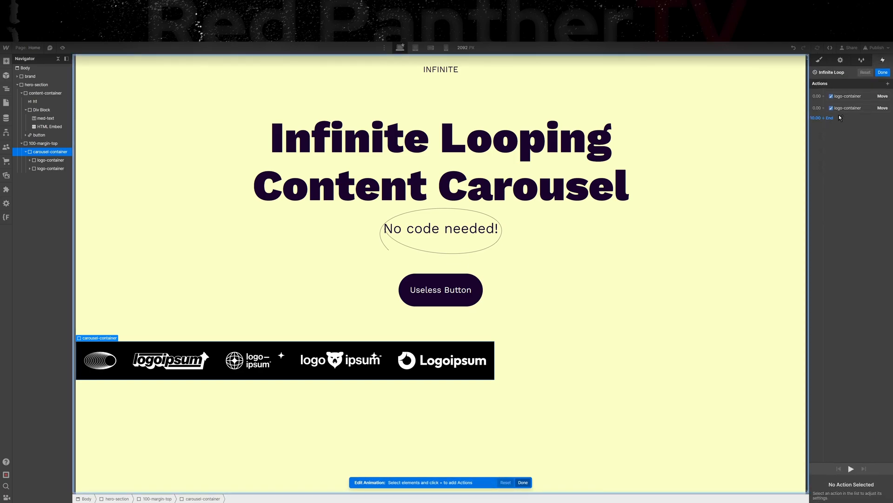
left_click(847, 108)
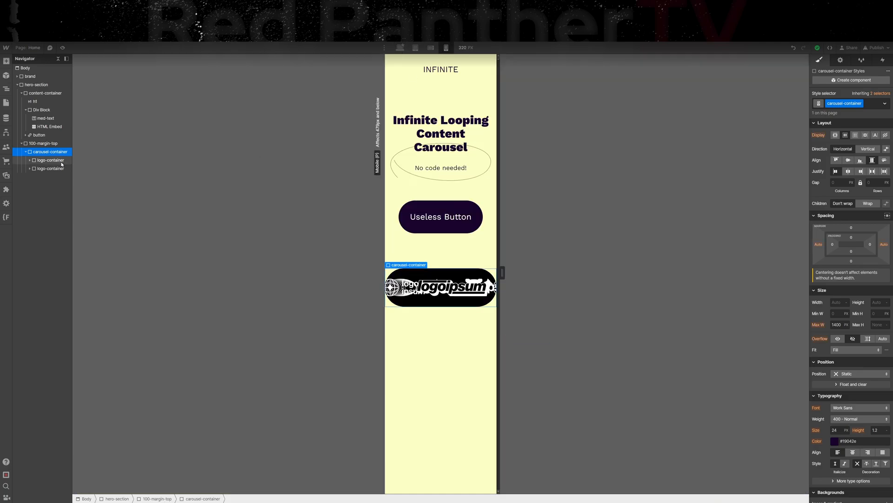
Preview the rounded logo strip scrolling continuously at phone width, then at desktop width
left_click(50, 160)
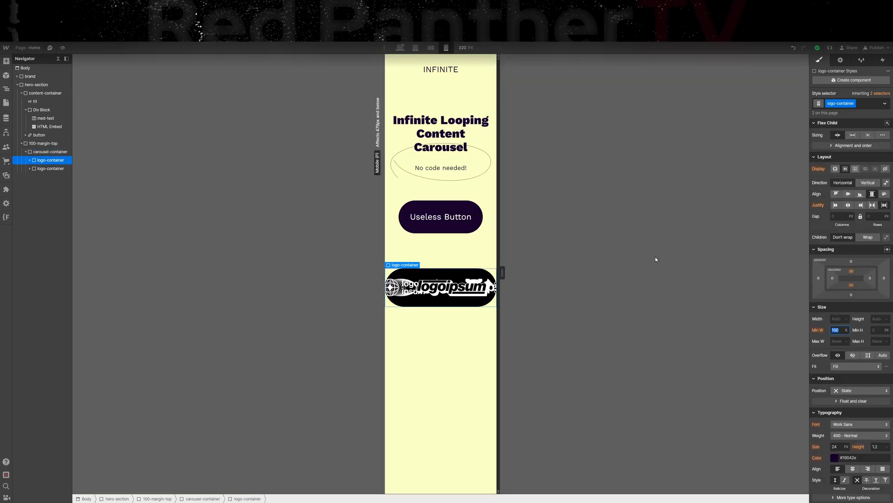
left_click(51, 177)
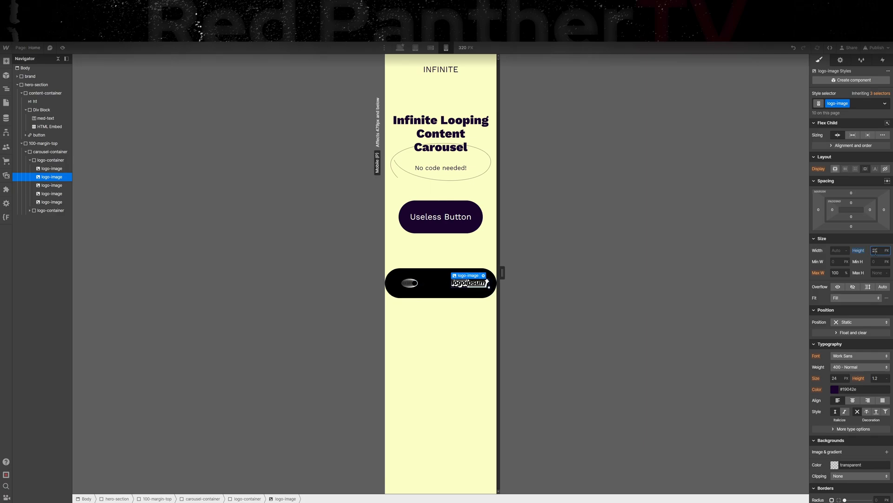
left_click(62, 48)
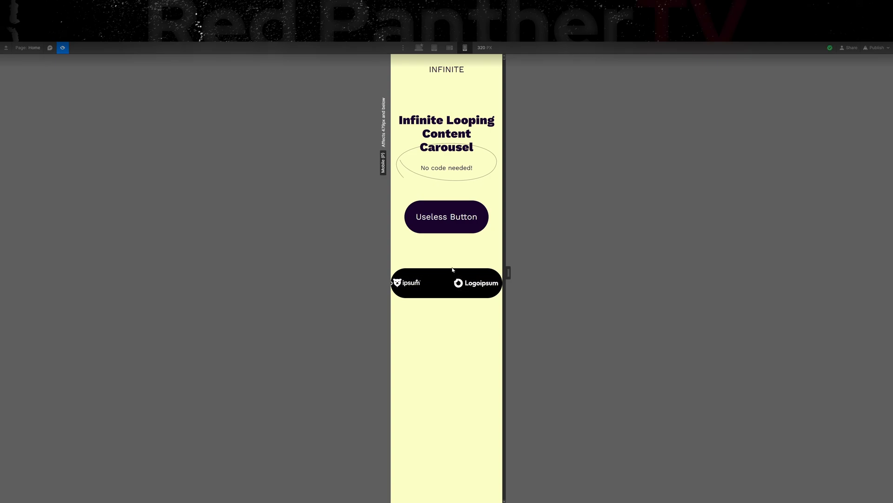
left_click(418, 47)
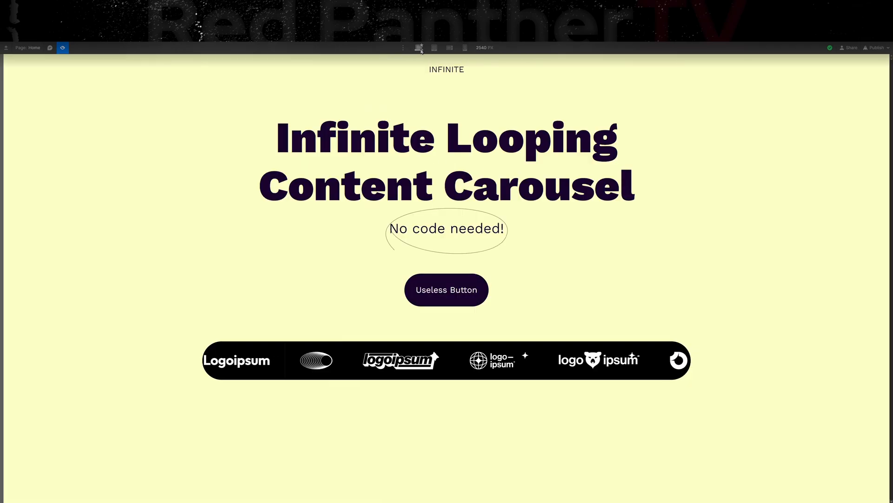